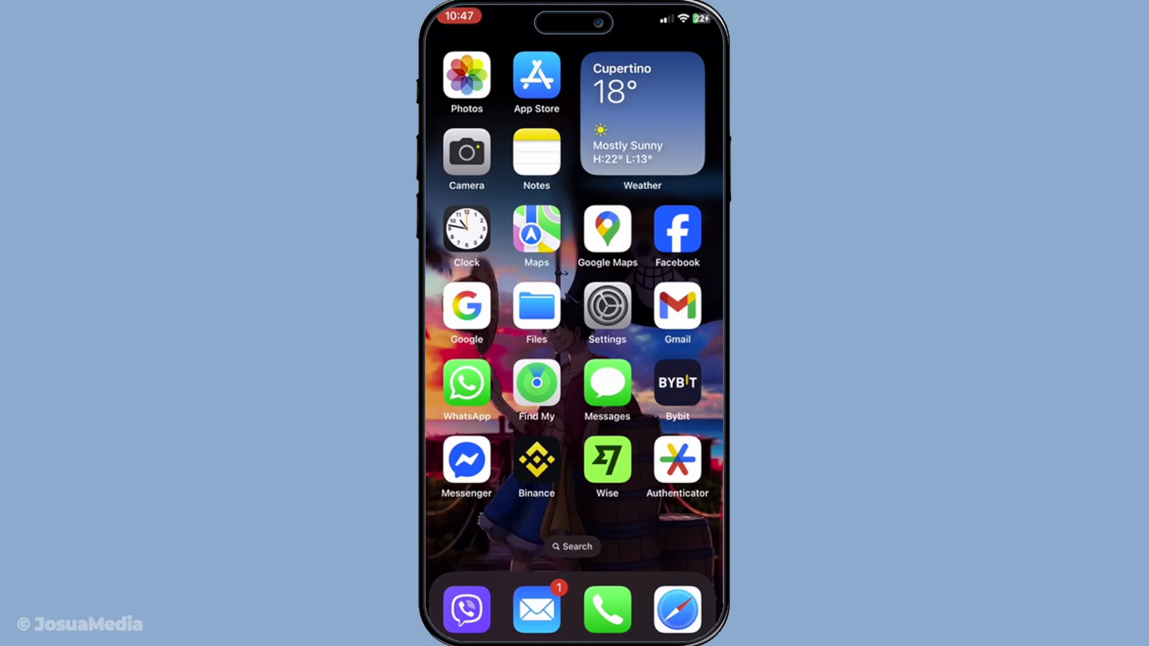
Step: Launch the Binance app from the iOS Home Screen
{"action": "left_click", "coordinate": [536, 467]}
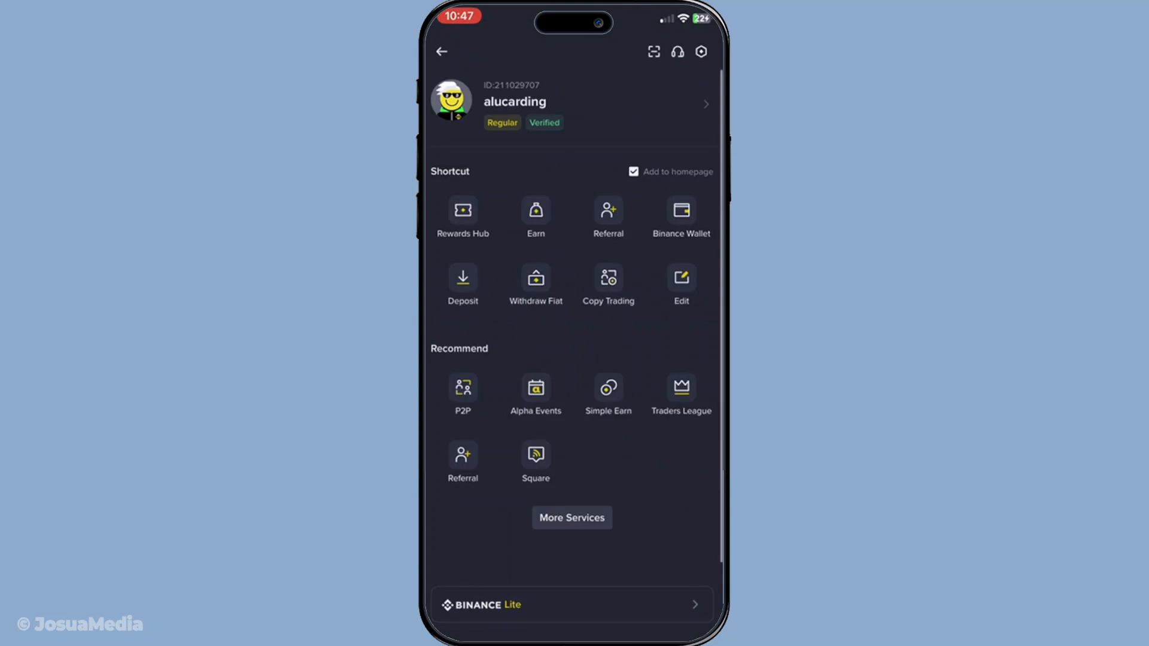
Step: Clear the 486.02 MB of cached data from Settings > Others > Clear Cache
{"action": "left_click", "coordinate": [700, 52]}
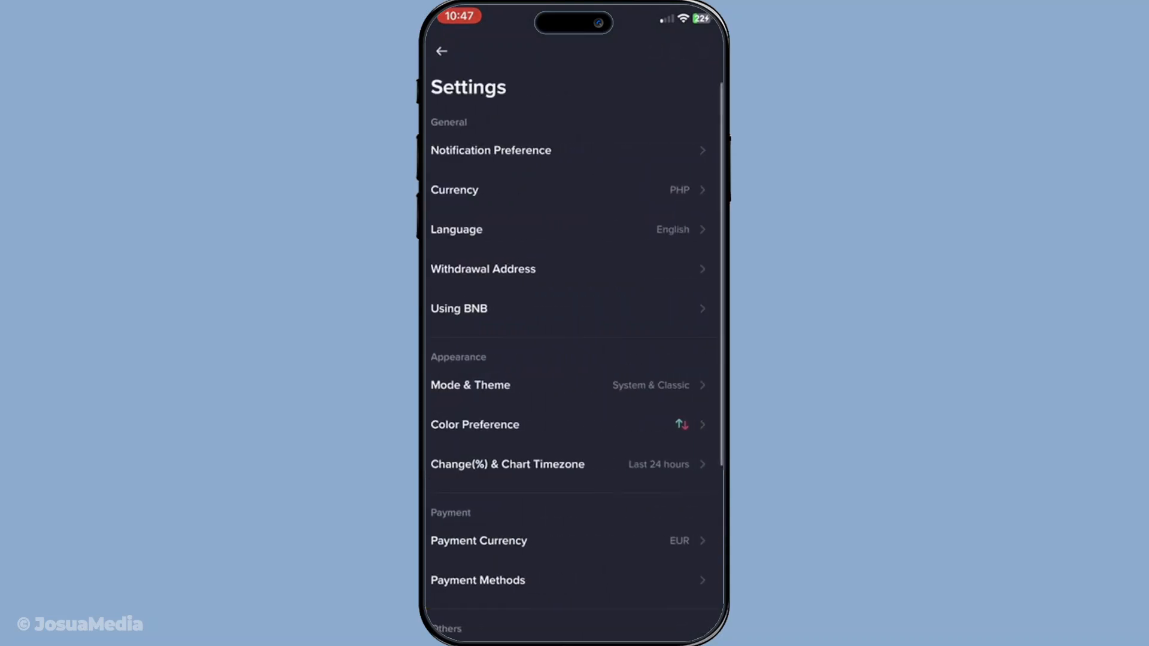
{"action": "scroll", "scroll_direction": "down", "scroll_amount": 3}
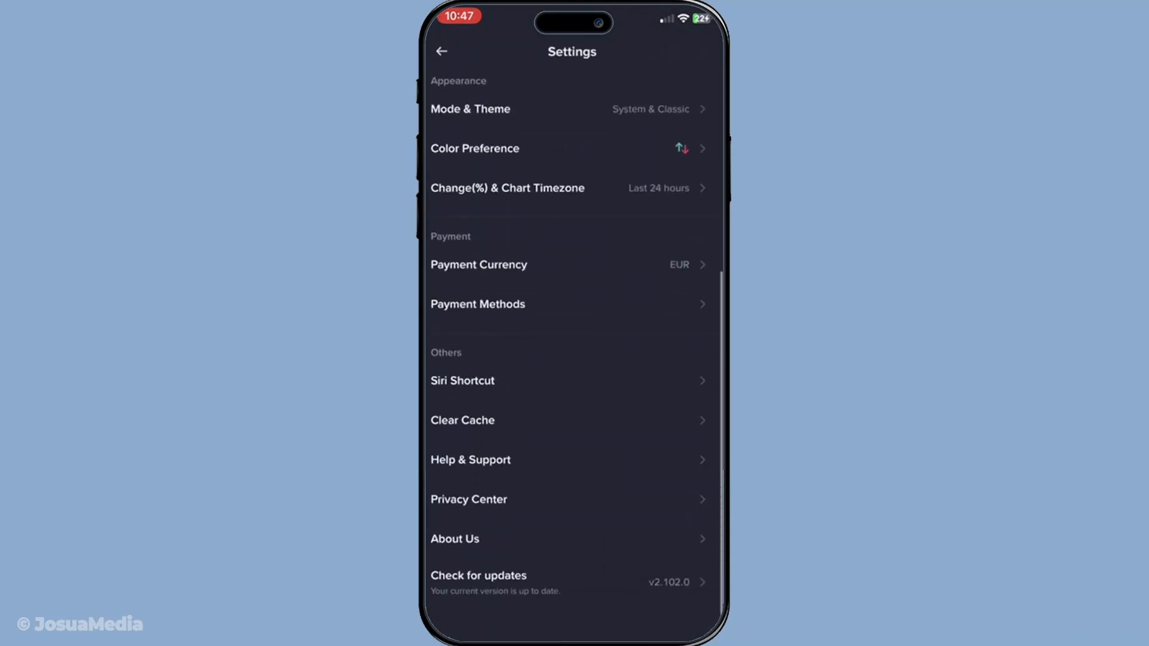
{"action": "scroll", "scroll_direction": "down", "scroll_amount": 3}
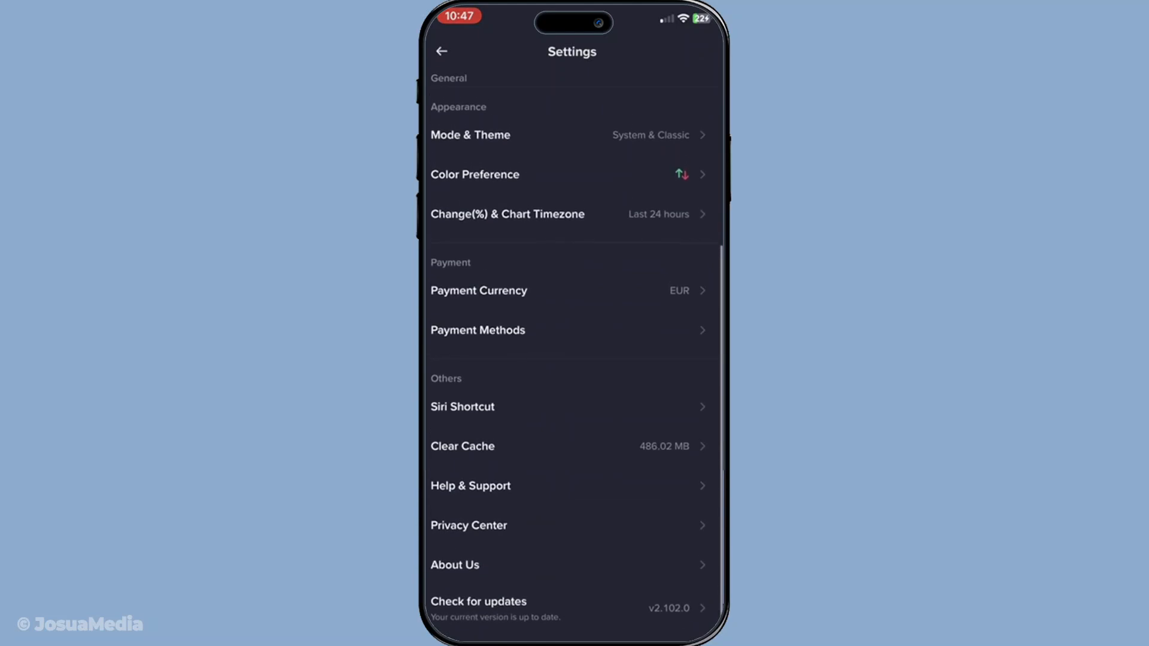
{"action": "left_click", "coordinate": [462, 445]}
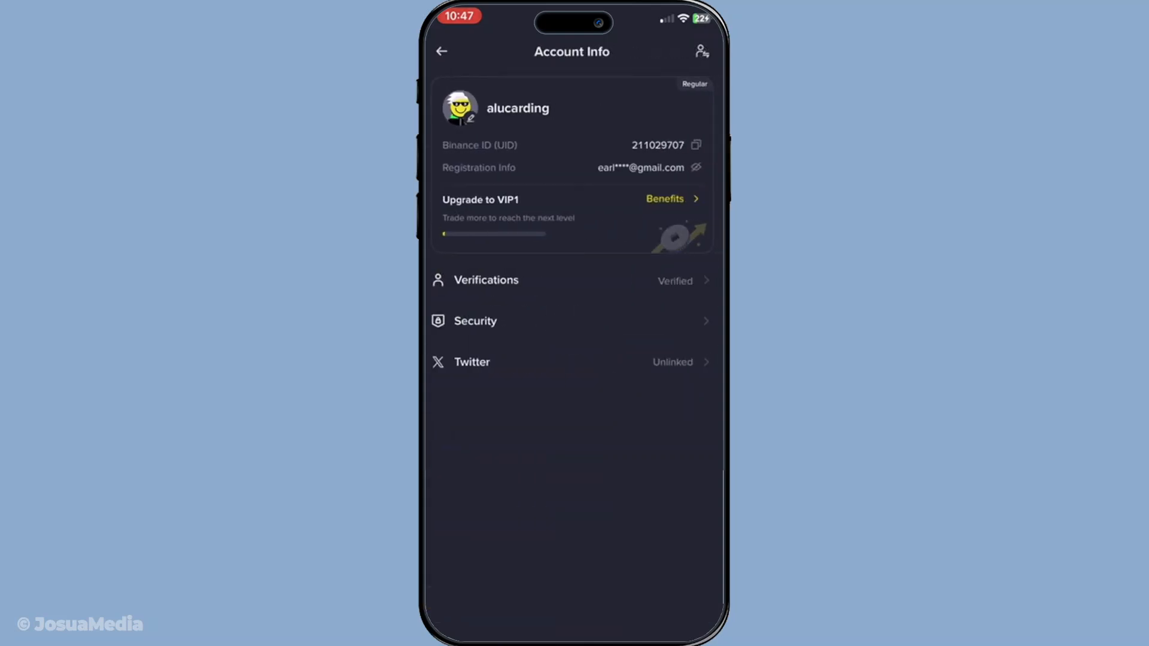
Step: Open the account's Security settings from Account Info
{"action": "left_click", "coordinate": [475, 321]}
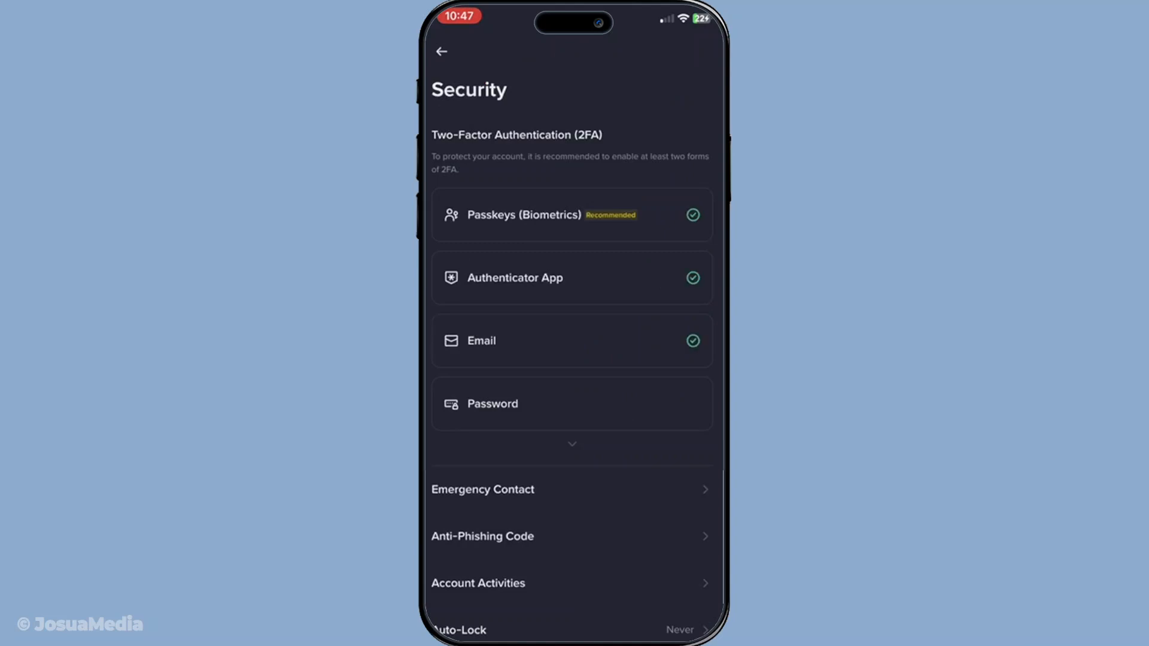
Step: View the Passkeys (Biometrics) page listing the iCloud Keychain passkey
{"action": "left_click", "coordinate": [522, 215]}
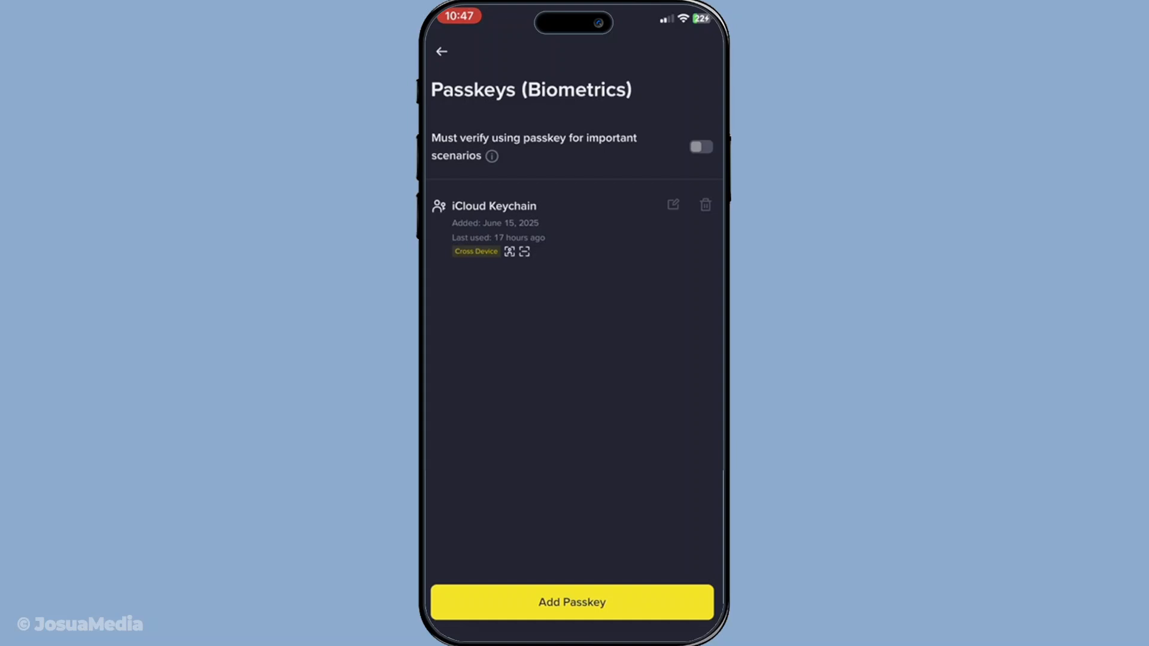
Step: Leave the passkey settings heading back toward the general Settings page
{"action": "left_click", "coordinate": [441, 51]}
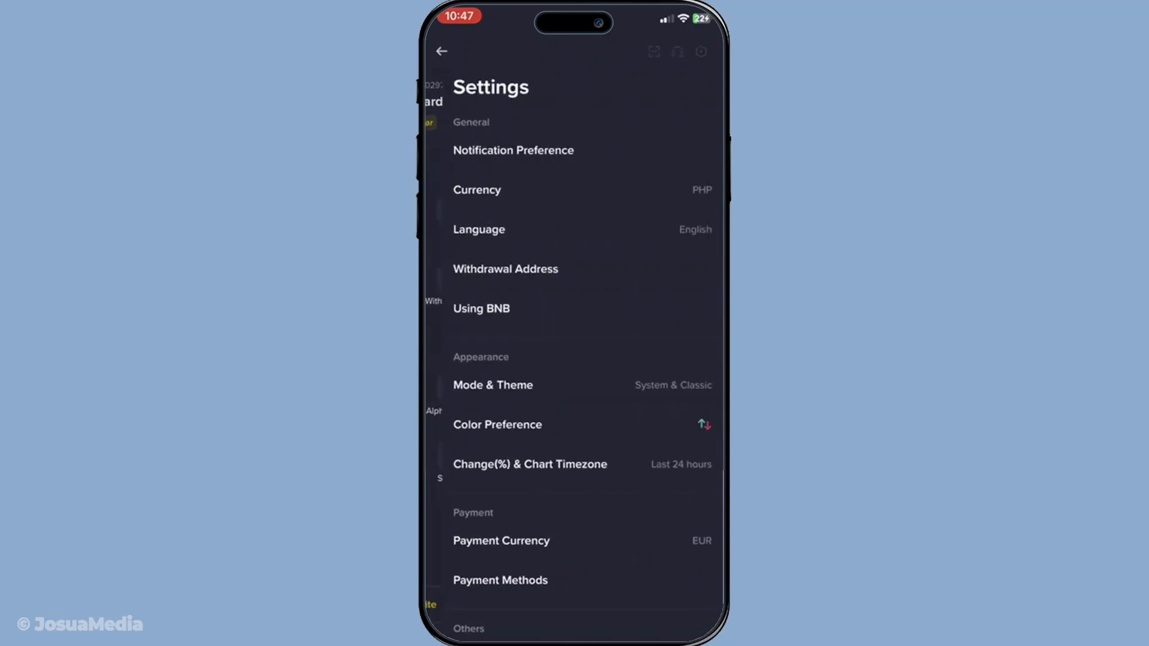
Step: Reach the Binance Help Center via Help & Support in Settings
{"action": "scroll", "scroll_direction": "down", "scroll_amount": 3}
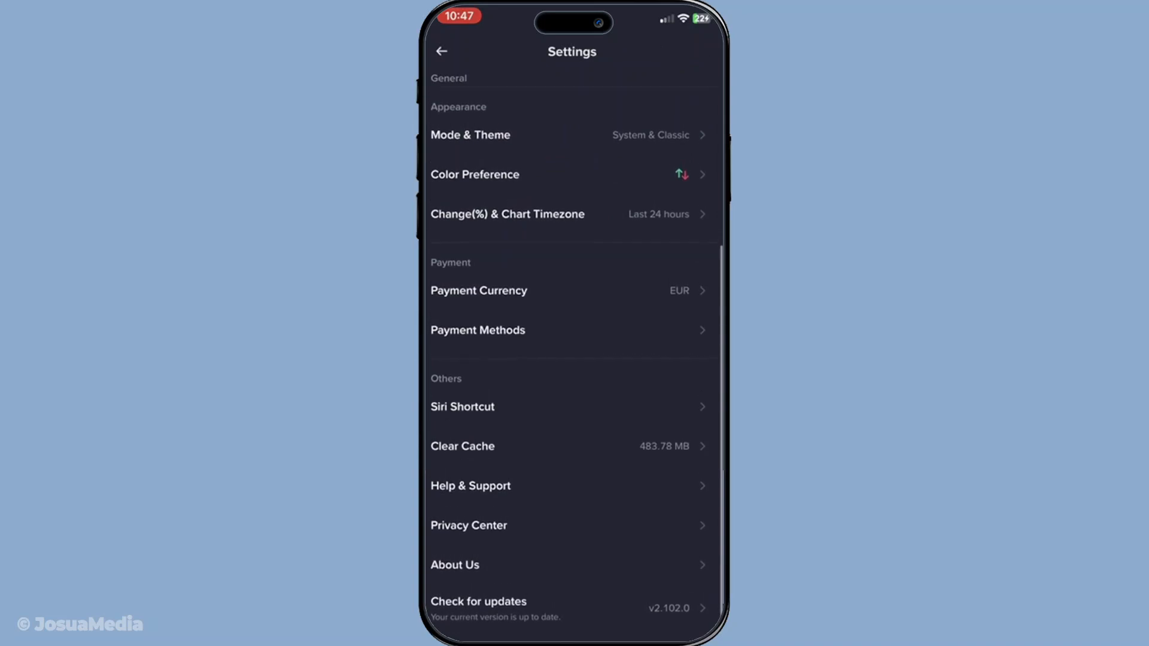
{"action": "left_click", "coordinate": [469, 484]}
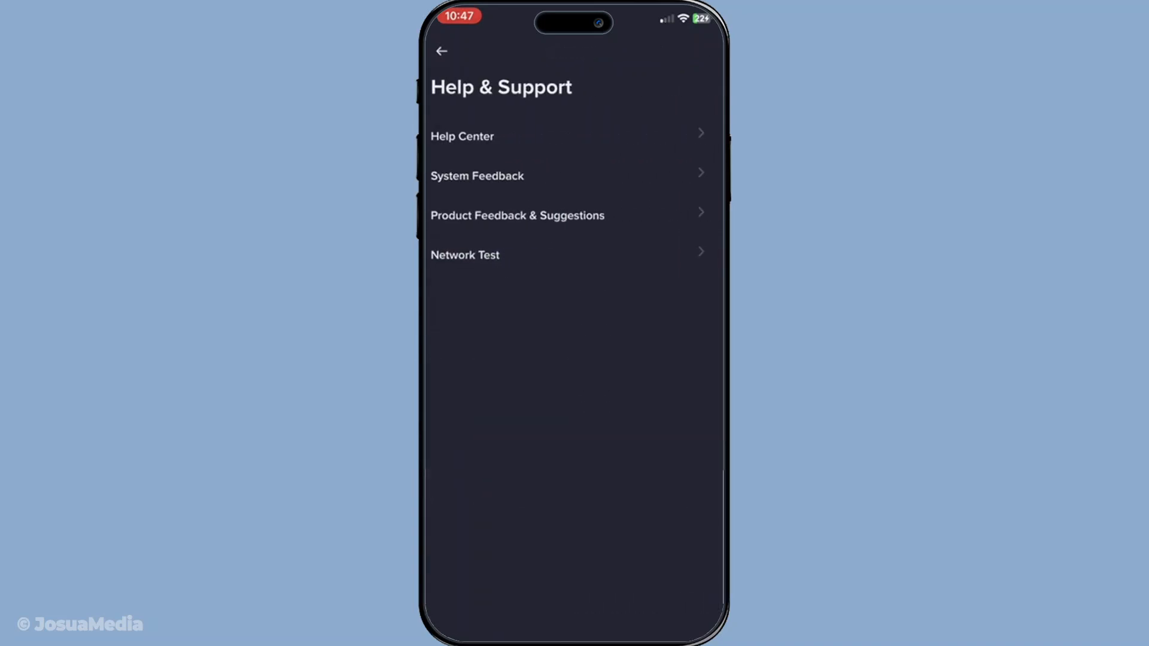
{"action": "left_click", "coordinate": [462, 136]}
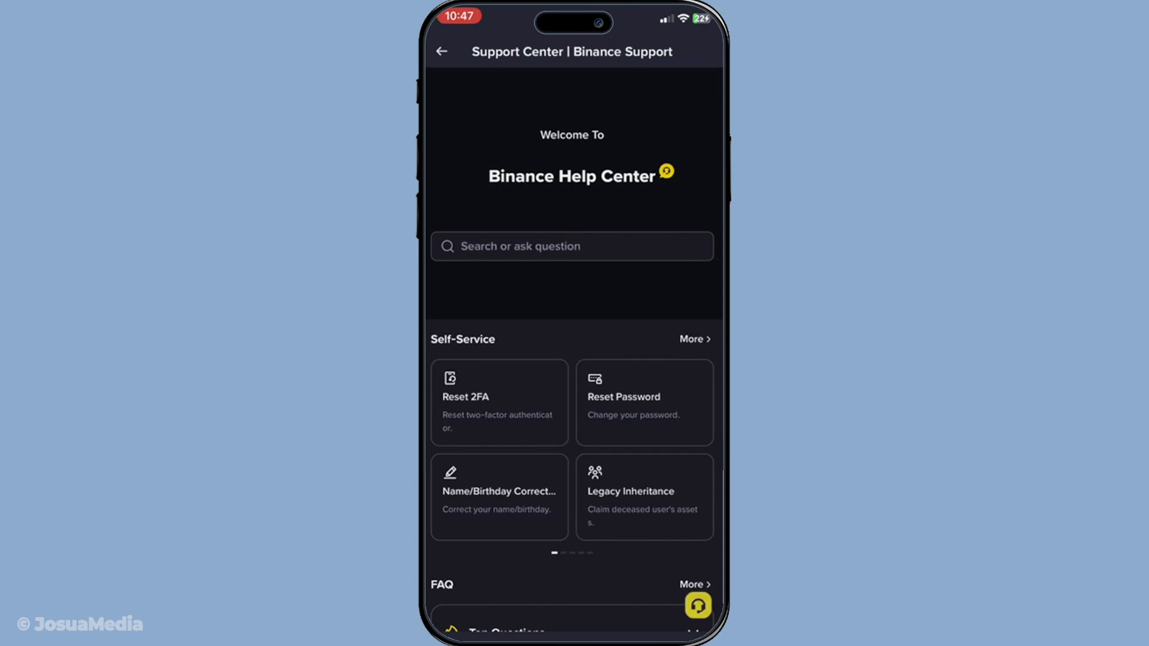